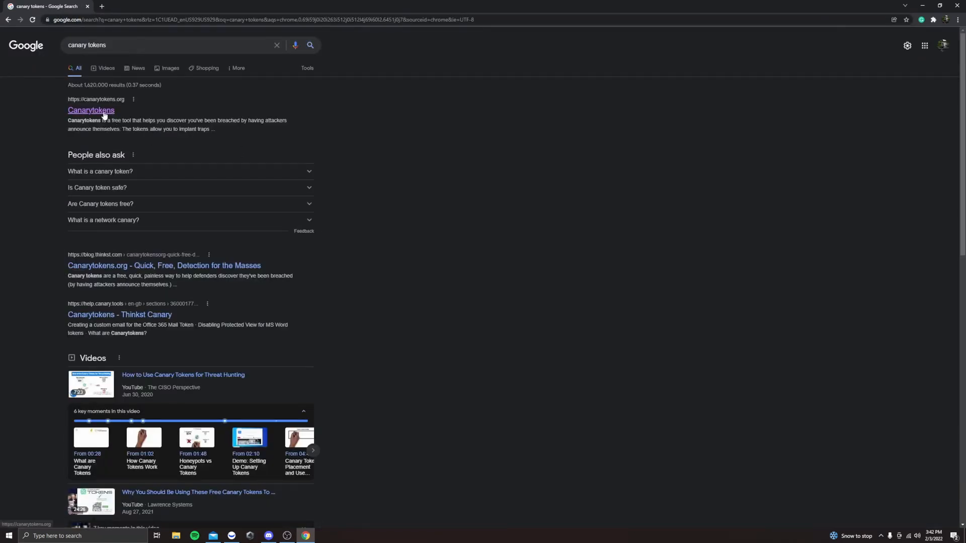
Go to the Canarytokens site from the 'canary tokens' search results
{"action": "left_click", "coordinate": [91, 110]}
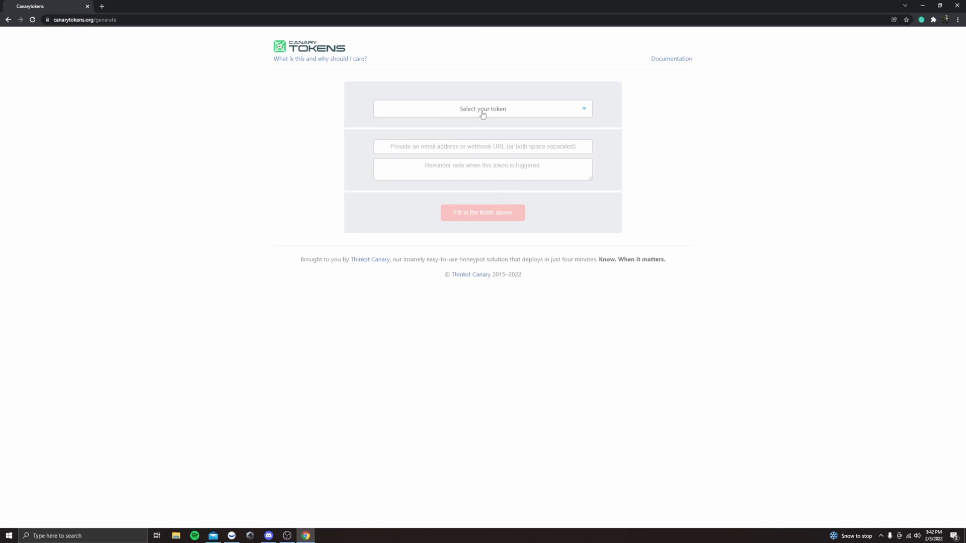
{"action": "mouse_move", "coordinate": [28, 224]}
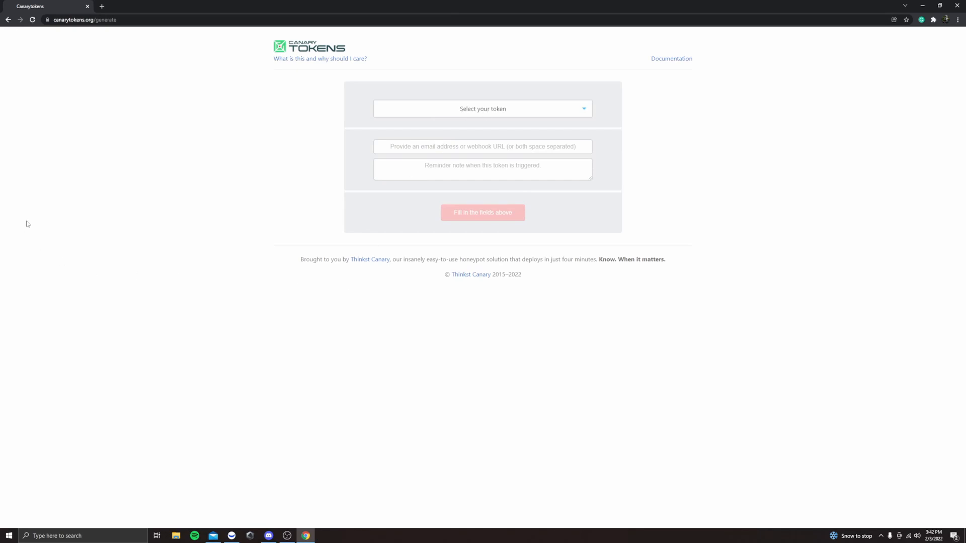
{"action": "mouse_move", "coordinate": [27, 173]}
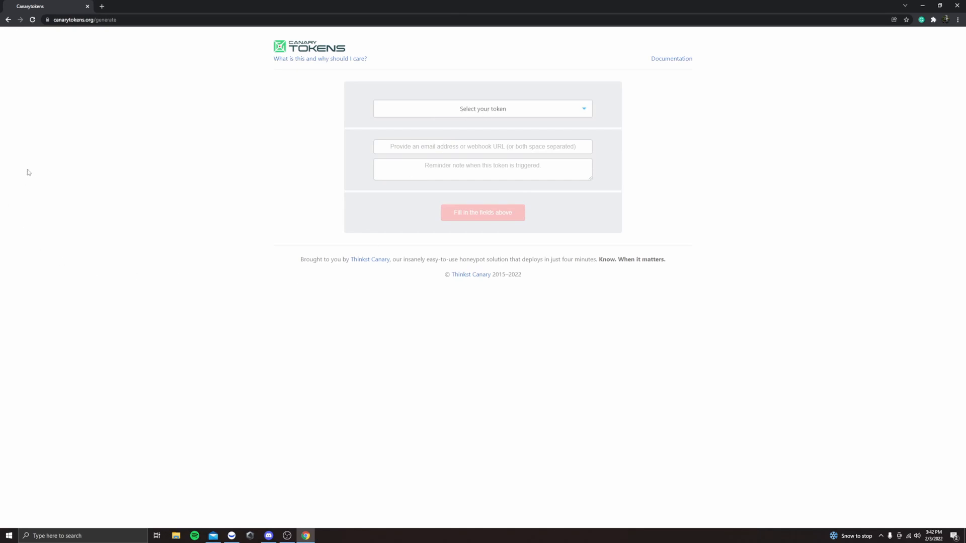
{"action": "mouse_move", "coordinate": [457, 126]}
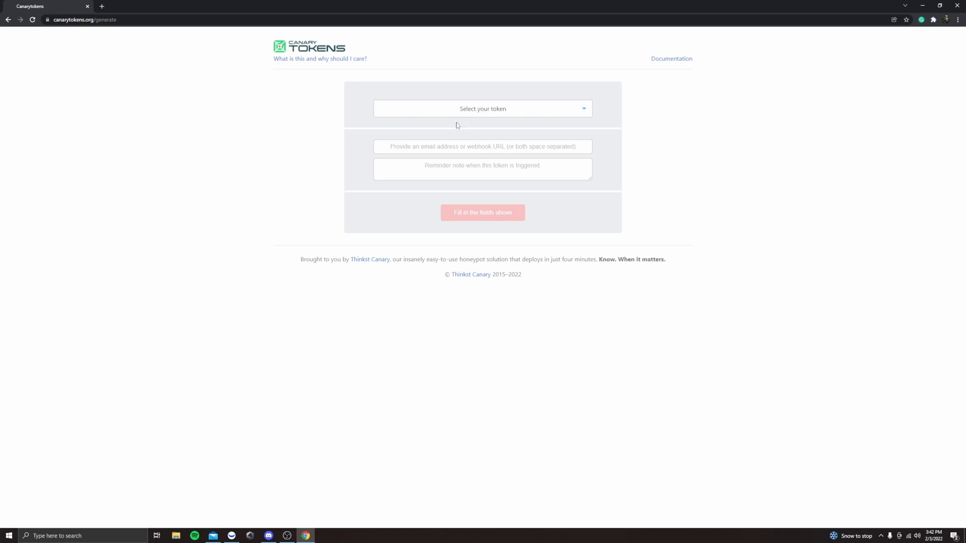
Choose a Microsoft Word Document token, give a Gmail alert address and the note 'Honey Pot triggered'
{"action": "left_click", "coordinate": [482, 109]}
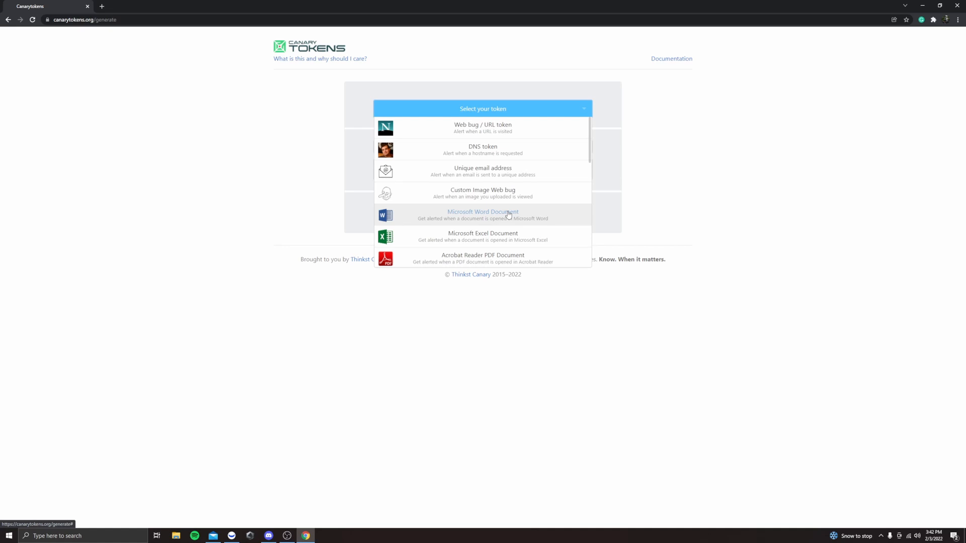
{"action": "left_click", "coordinate": [483, 215]}
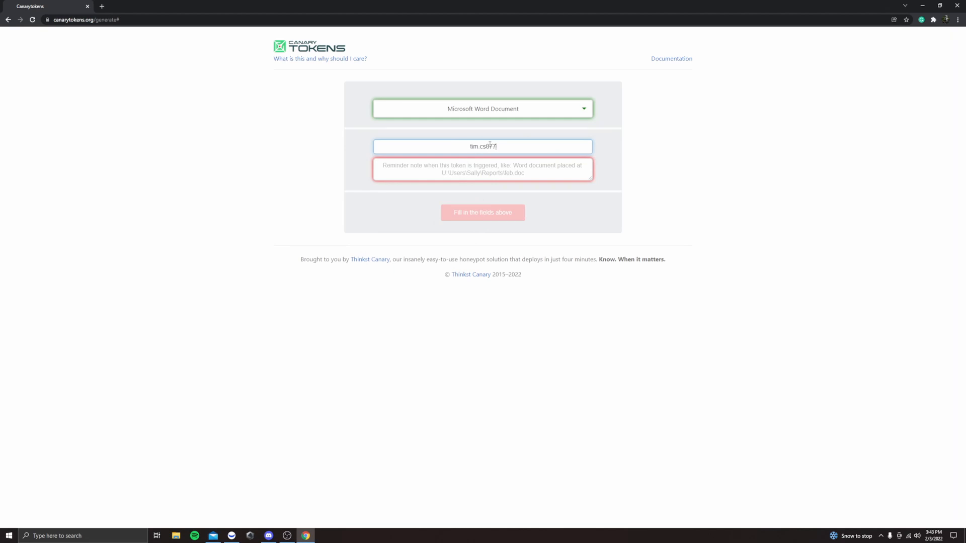
{"action": "type", "text": "@gmail.com"}
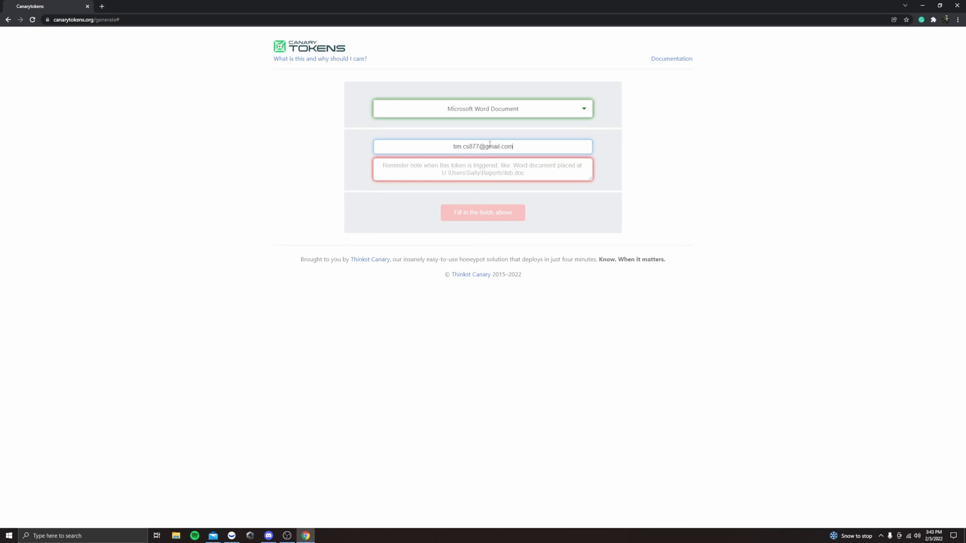
{"action": "left_click", "coordinate": [483, 169]}
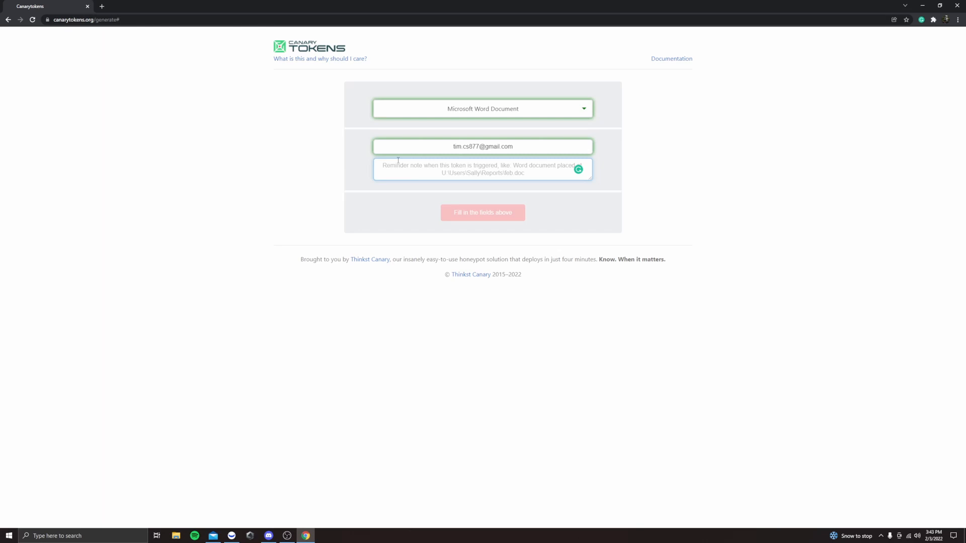
{"action": "mouse_move", "coordinate": [497, 169]}
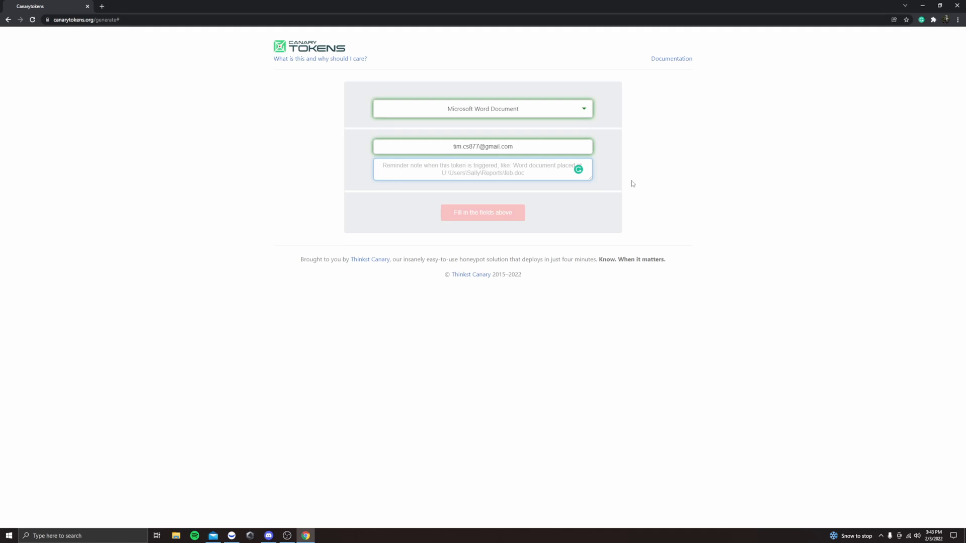
{"action": "type", "text": "Honey Pot triggered"}
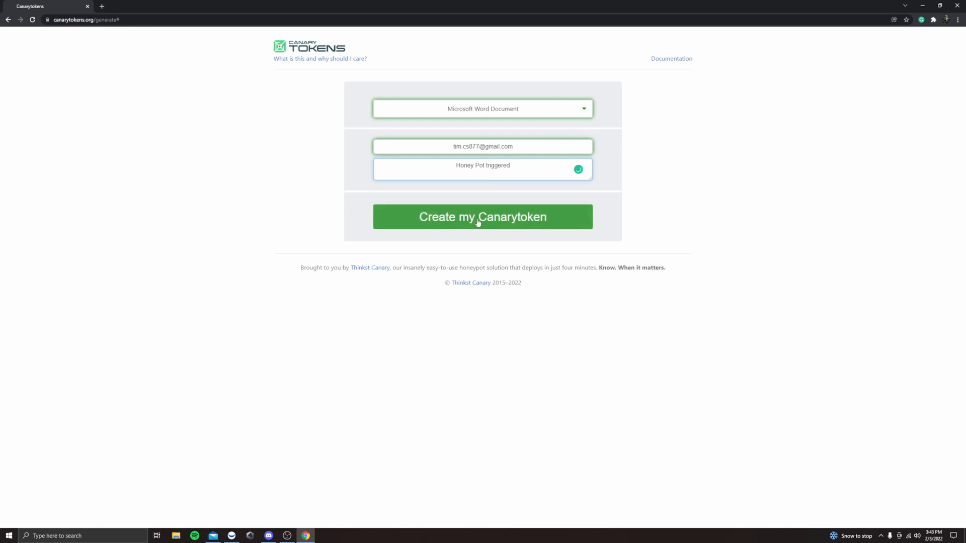
Create the Canarytoken and download its MS Word file to Downloads
{"action": "left_click", "coordinate": [483, 216]}
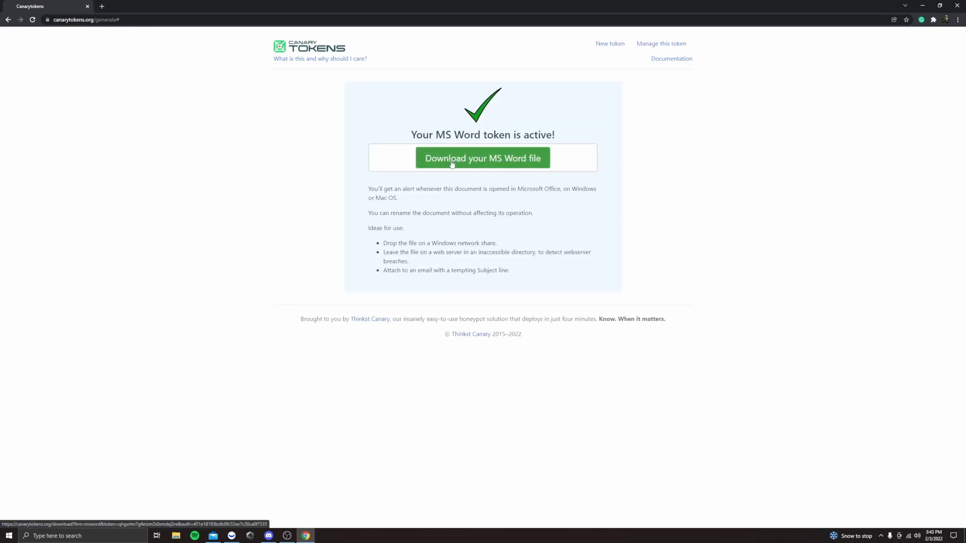
{"action": "left_click", "coordinate": [483, 157]}
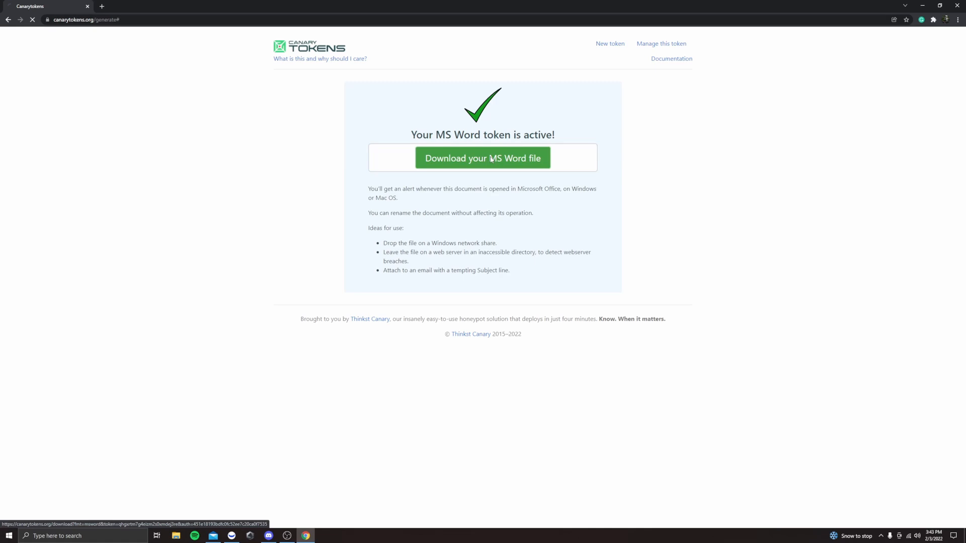
{"action": "left_click", "coordinate": [483, 158]}
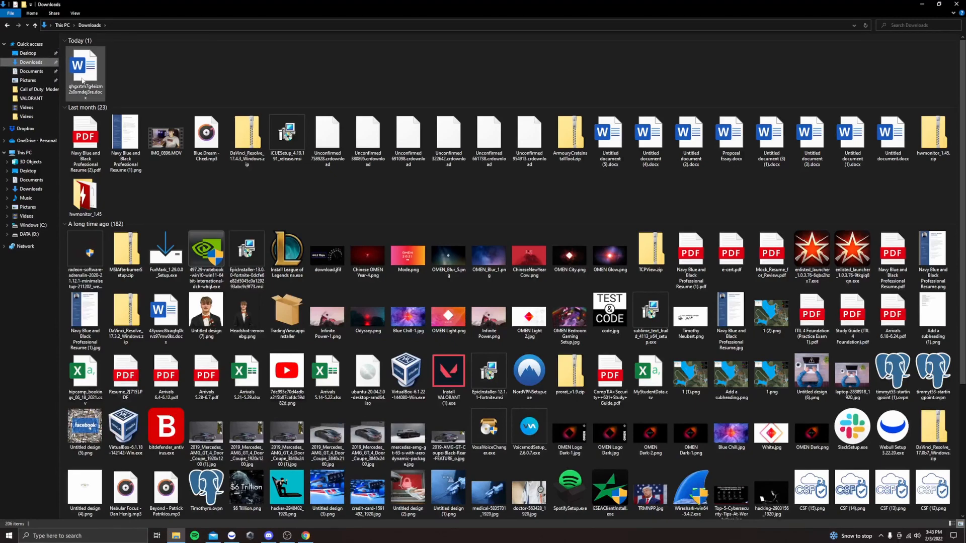
Rename the downloaded .docx to 'Passwords + recipets.docx' and copy it
{"action": "right_click", "coordinate": [85, 73]}
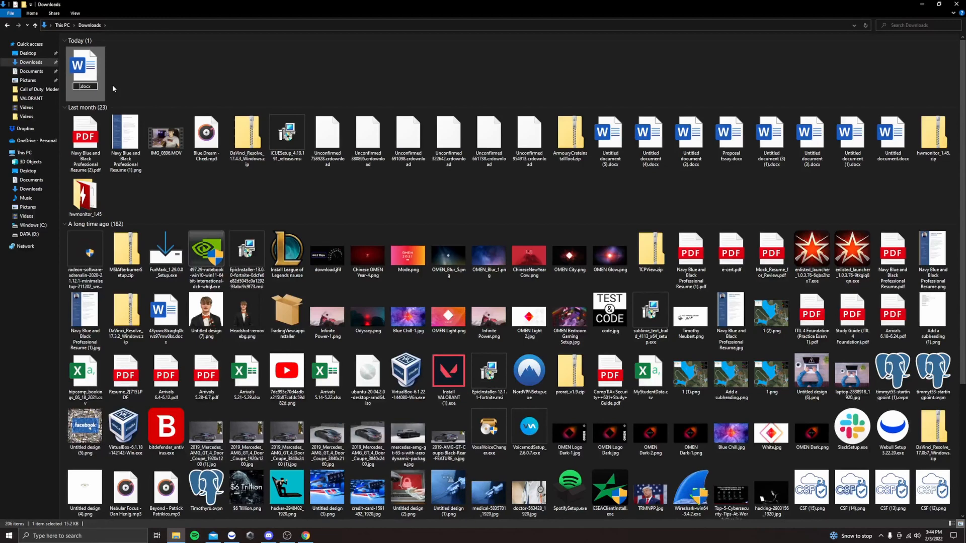
{"action": "type", "text": "Passwords + recipets"}
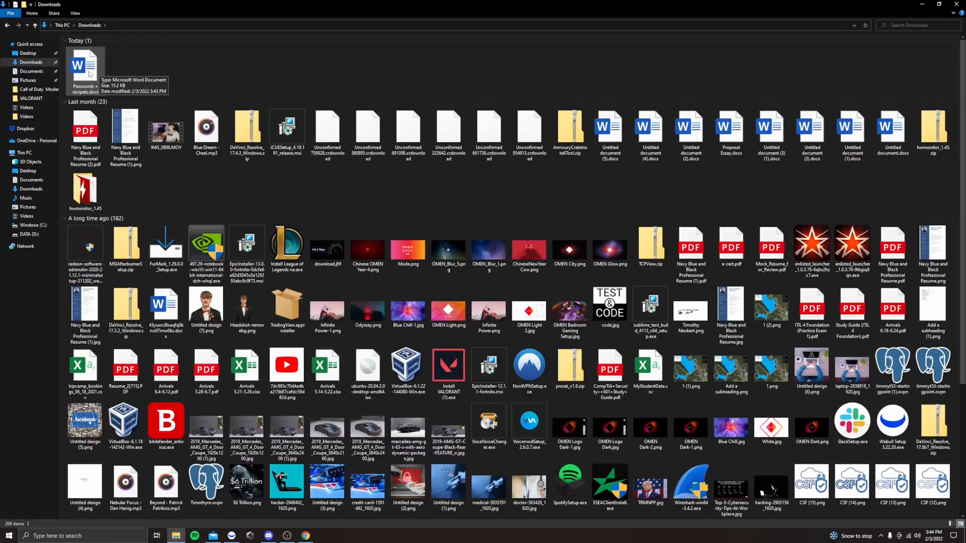
{"action": "right_click", "coordinate": [84, 65]}
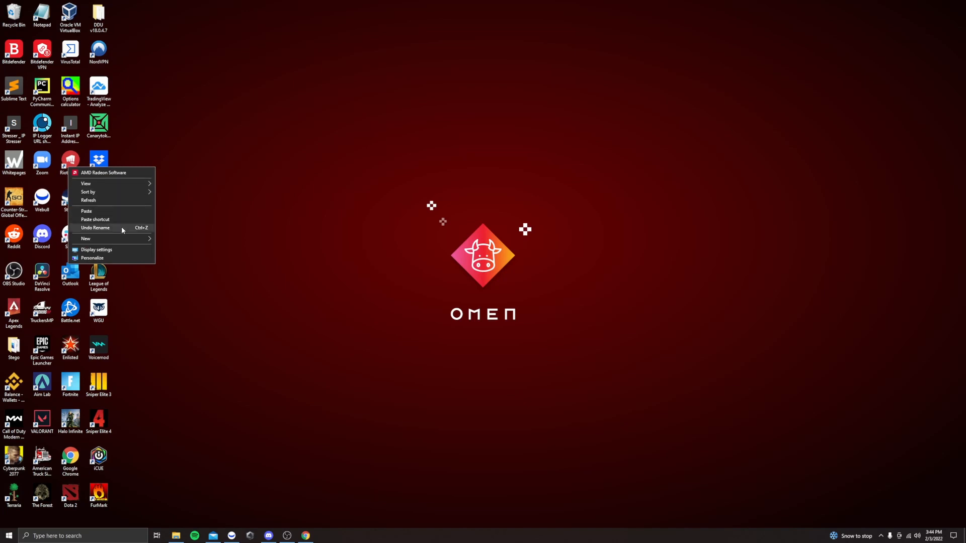
Paste the document onto the desktop and move it beside DDU in the top icon row
{"action": "left_click", "coordinate": [96, 228]}
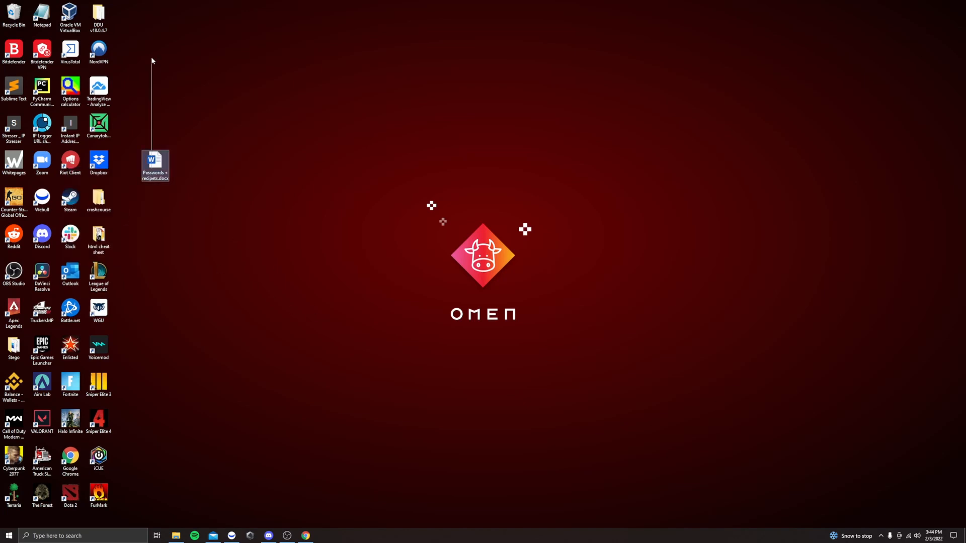
{"action": "left_click_drag", "start_coordinate": [154, 166], "coordinate": [126, 17]}
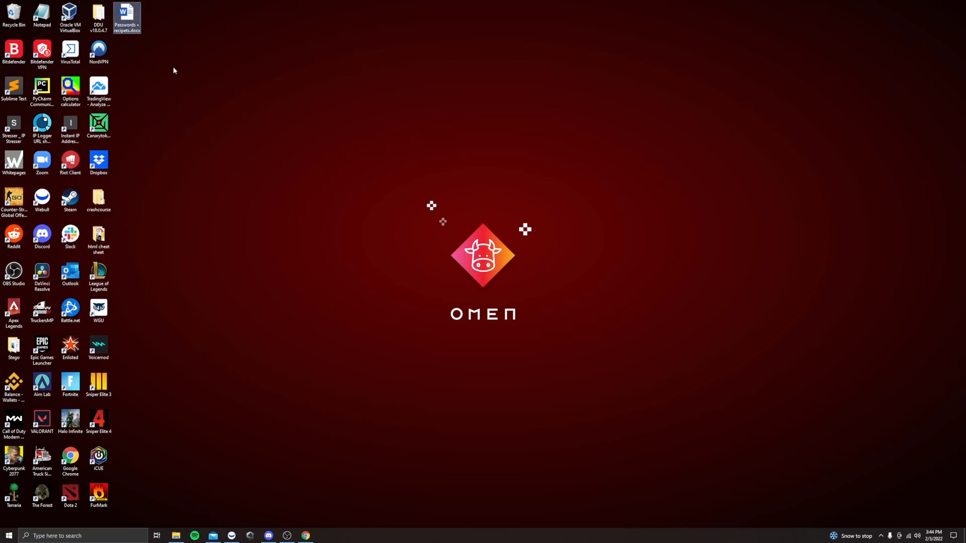
{"action": "left_click", "coordinate": [204, 107]}
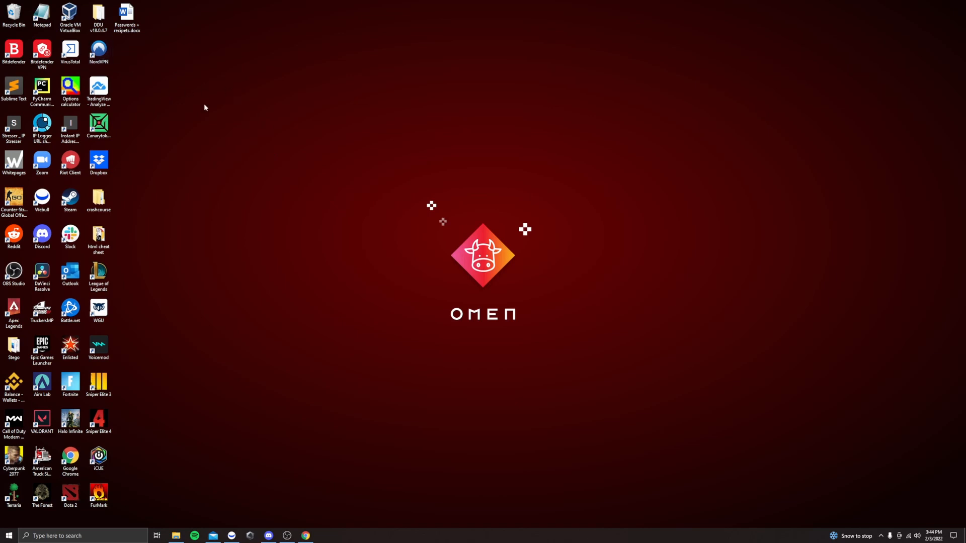
{"action": "mouse_move", "coordinate": [379, 190]}
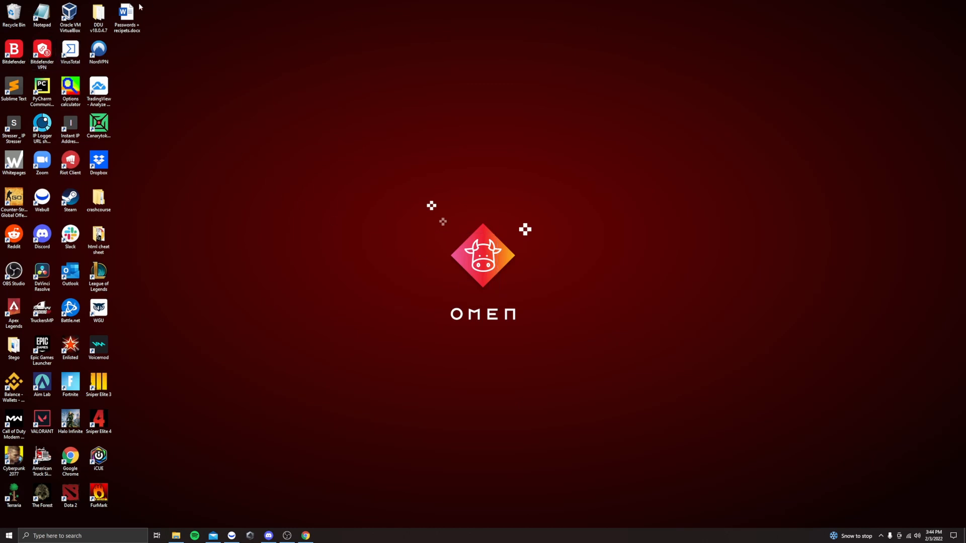
{"action": "mouse_move", "coordinate": [384, 246]}
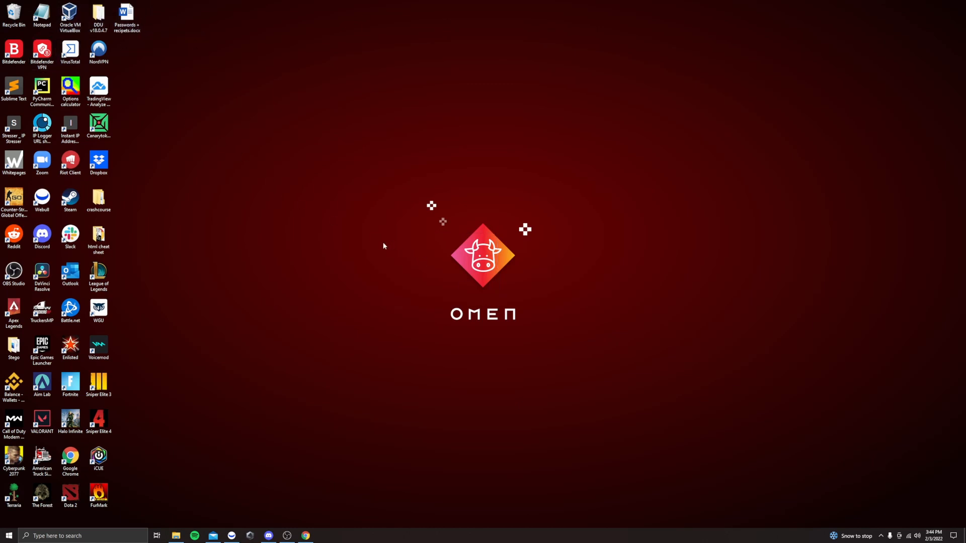
{"action": "left_click", "coordinate": [127, 14]}
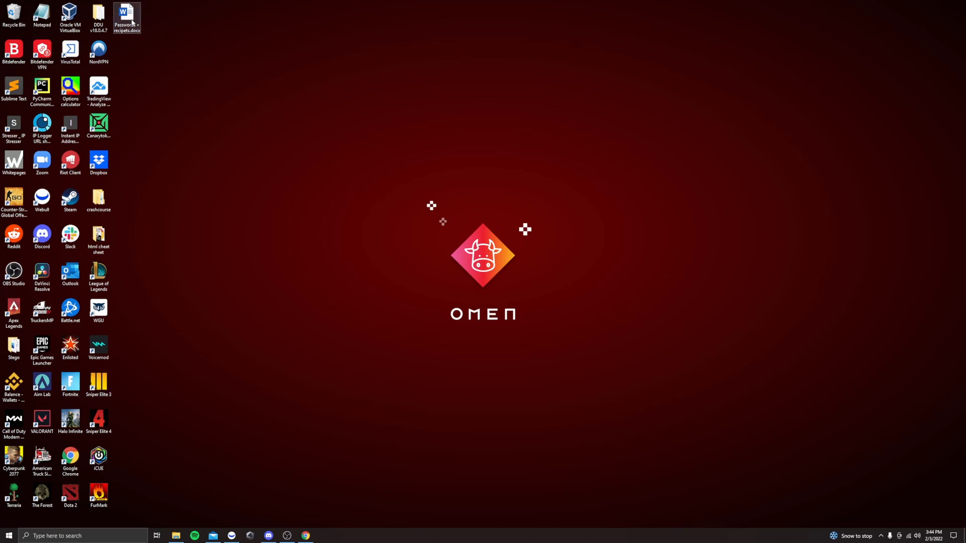
Open Passwords + recipets.docx in Word to fire the token, then close Word
{"action": "double_click", "coordinate": [126, 16]}
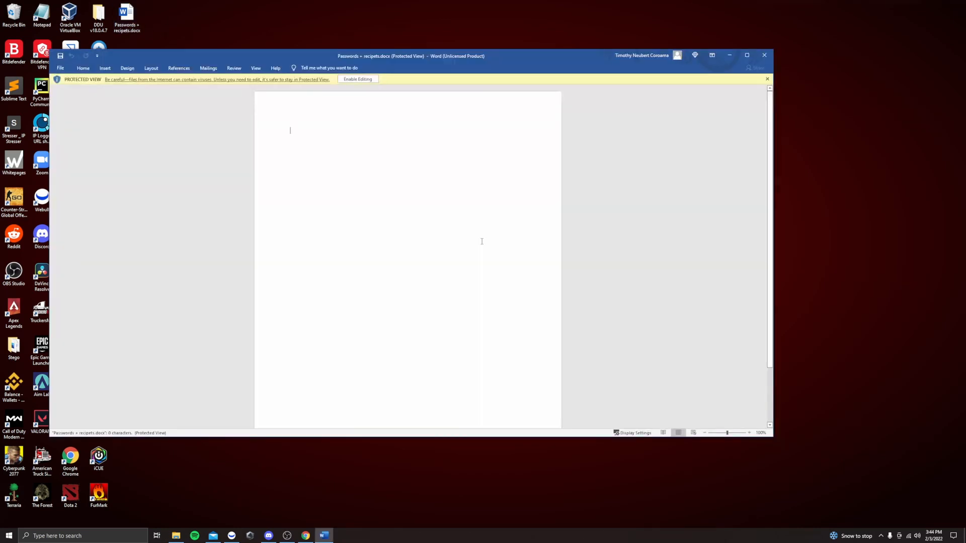
{"action": "left_click", "coordinate": [357, 79]}
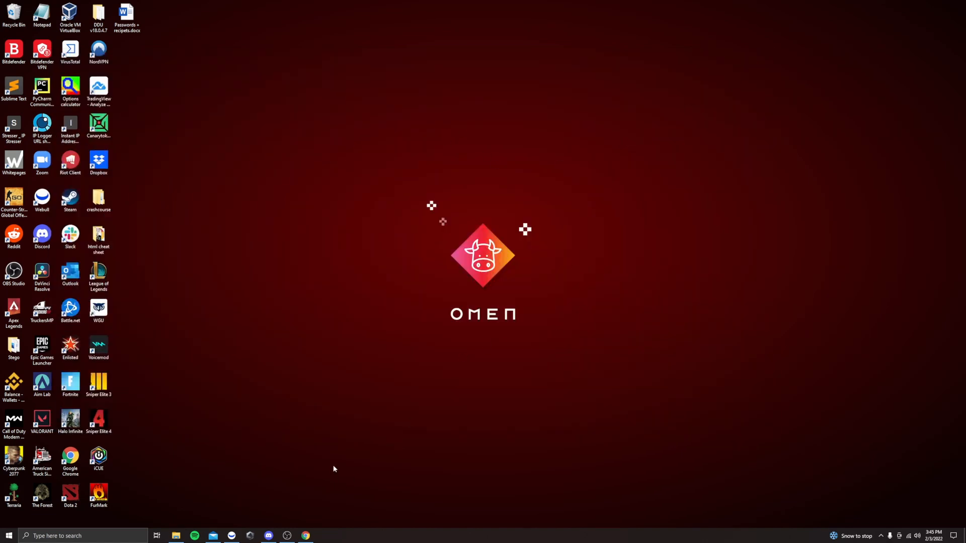
{"action": "mouse_move", "coordinate": [269, 453]}
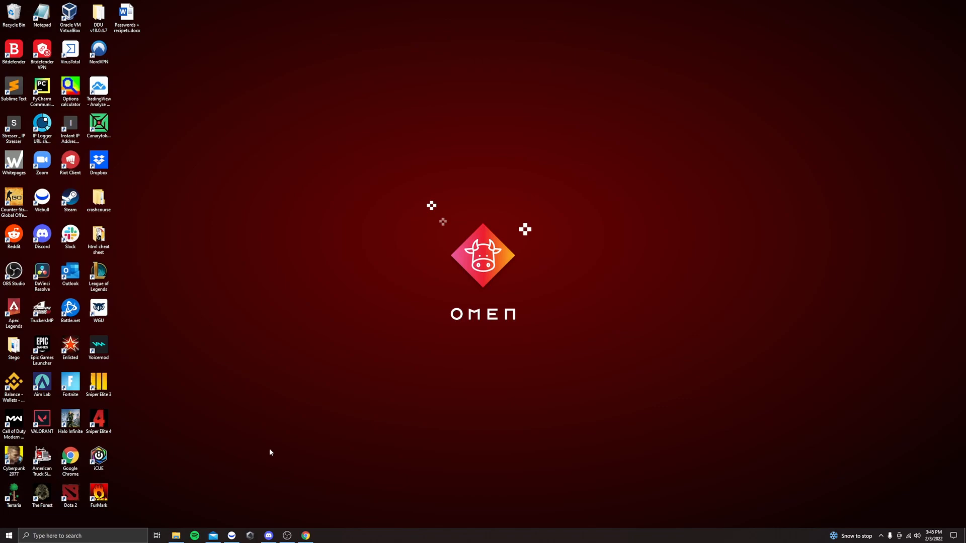
In Mail, open the Canarytoken Mailer 'Your Canarytoken was Triggered' message
{"action": "left_click", "coordinate": [213, 535]}
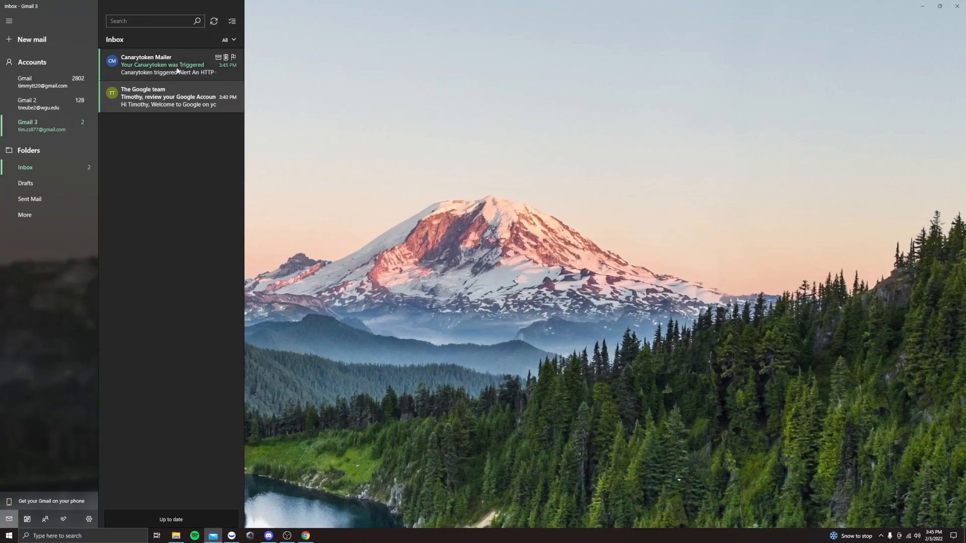
{"action": "left_click", "coordinate": [171, 65]}
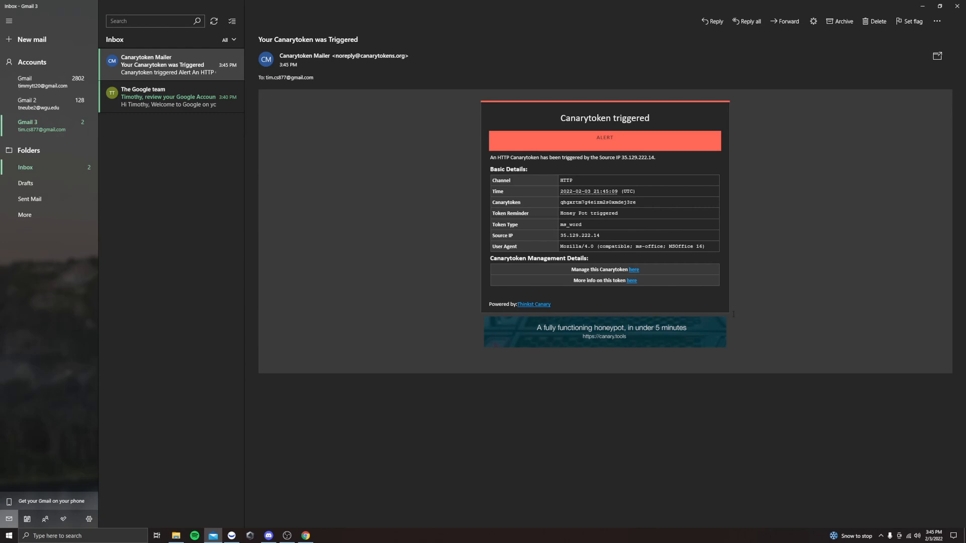
{"action": "mouse_move", "coordinate": [319, 227]}
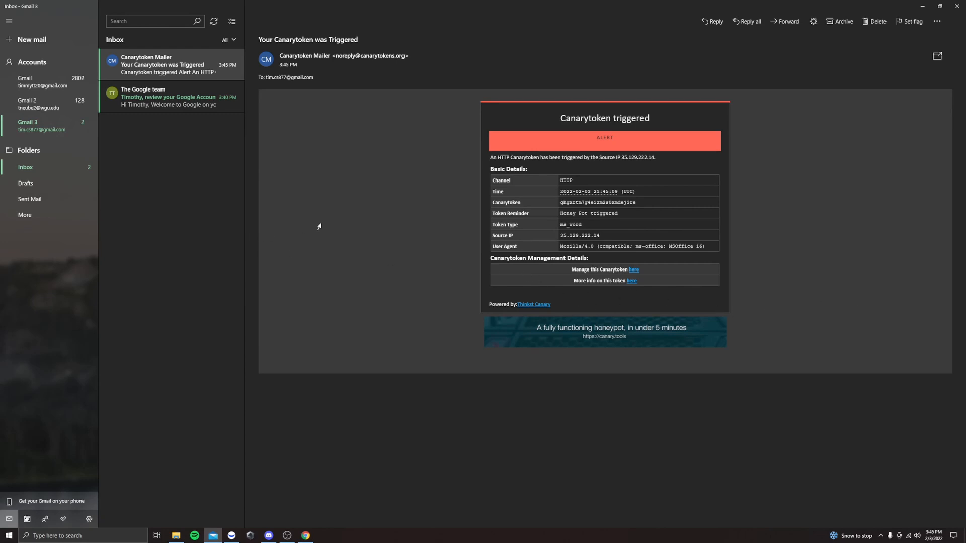